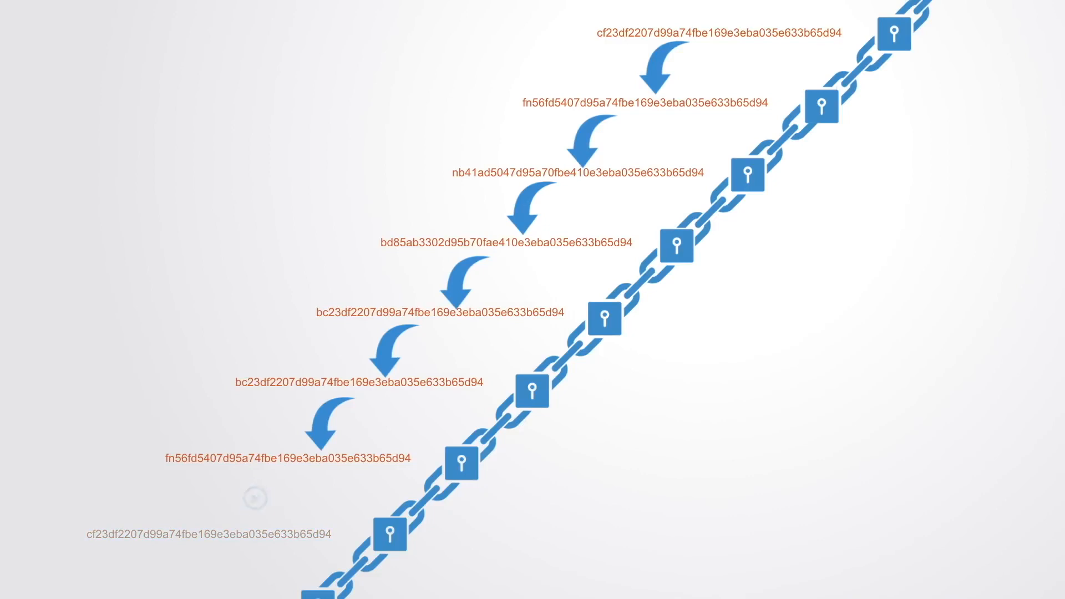
Step: Play the explainer until the arrows vanish and an X marks the bottom hash invalid
left_click(253, 497)
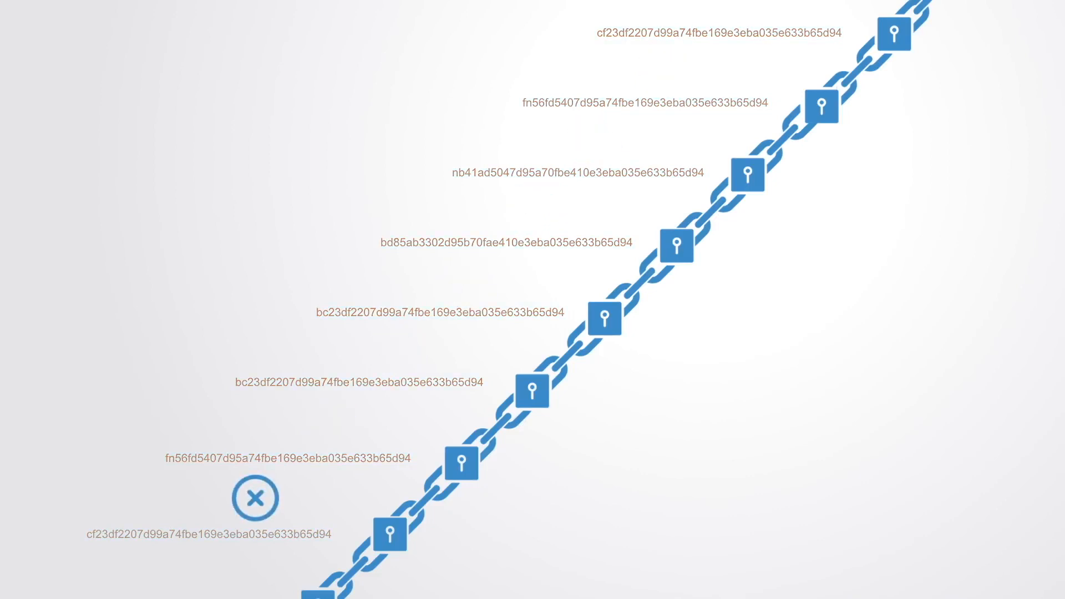